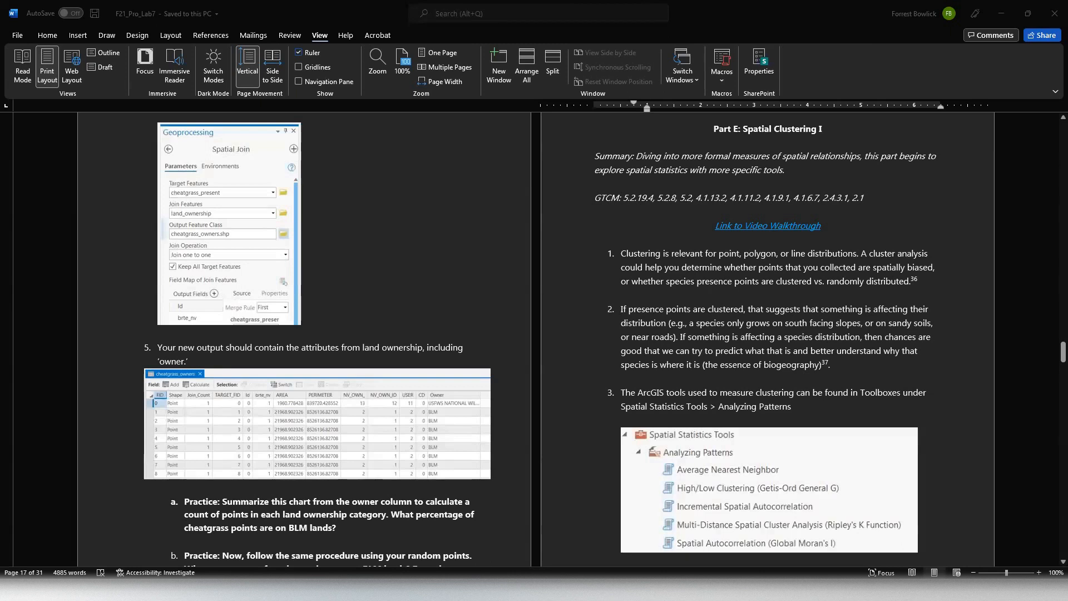
pyautogui.moveTo(837, 367)
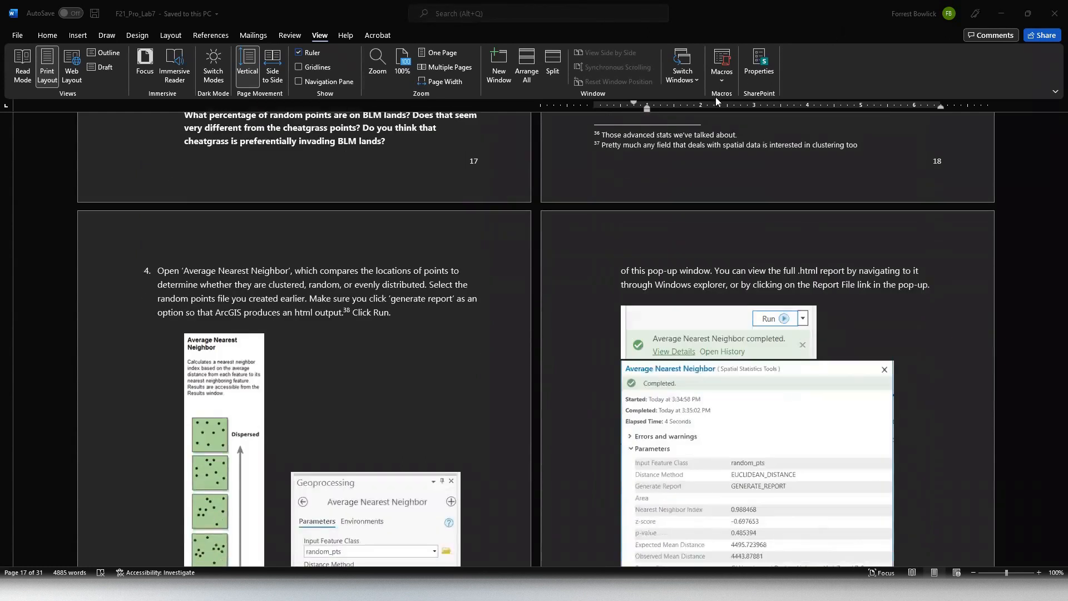
# Scroll the Word lab guide down to the Average Nearest Neighbor step.
pyautogui.scroll(-3)
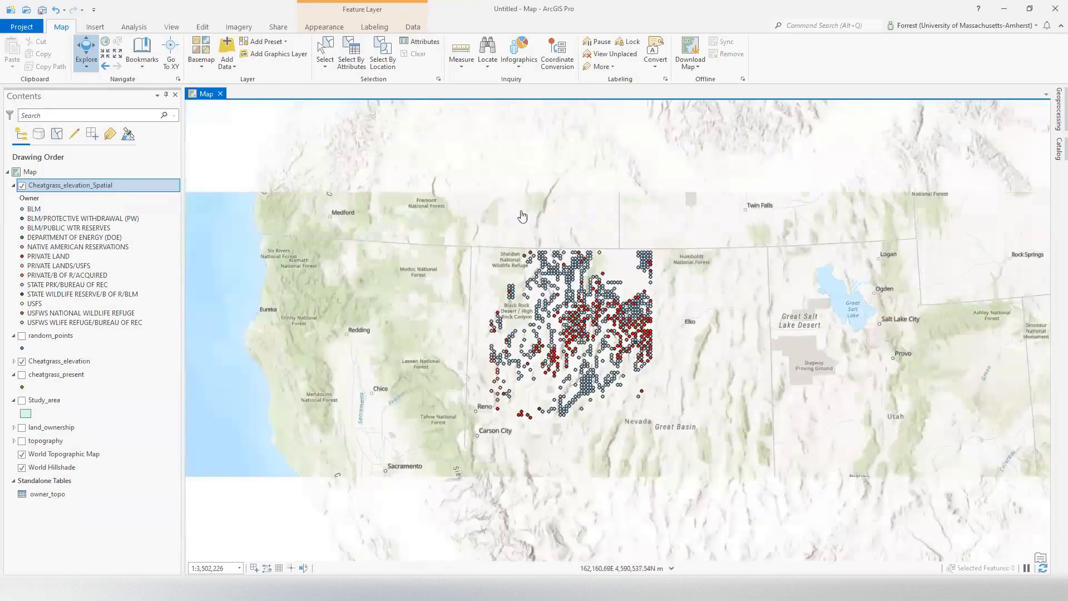
# Search 'average ne' and open Average Nearest Neighbor from Spatial Statistics Tools.
pyautogui.click(824, 25)
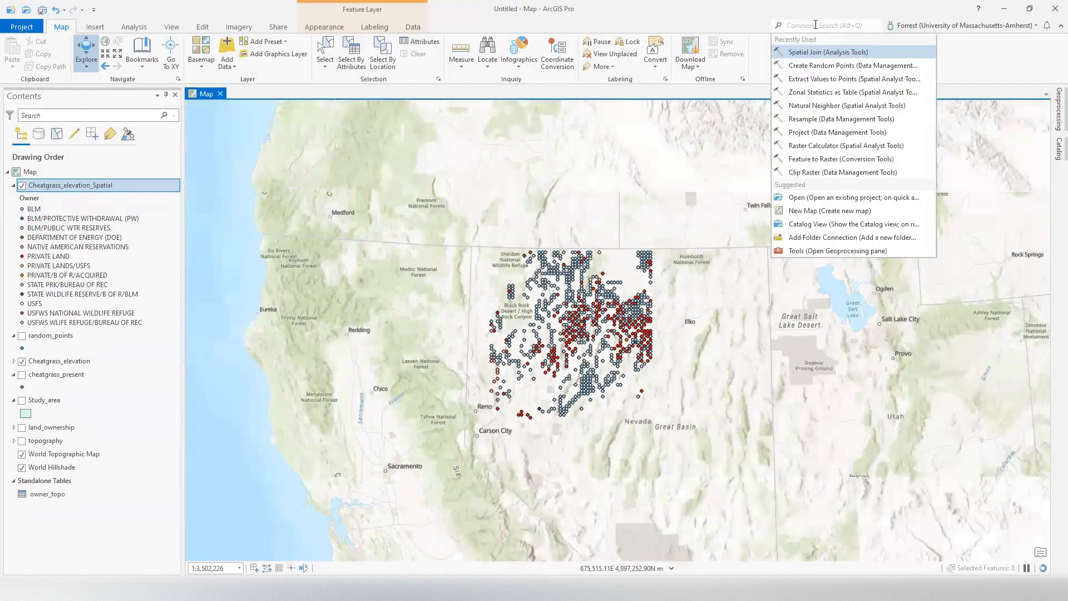
pyautogui.write('average ne')
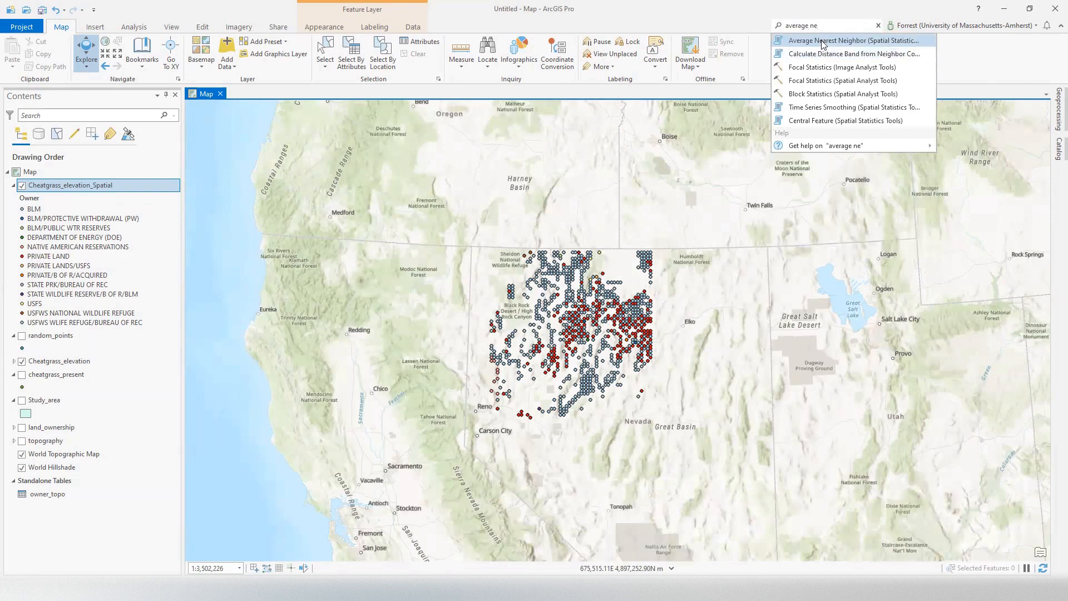
pyautogui.moveTo(824, 40)
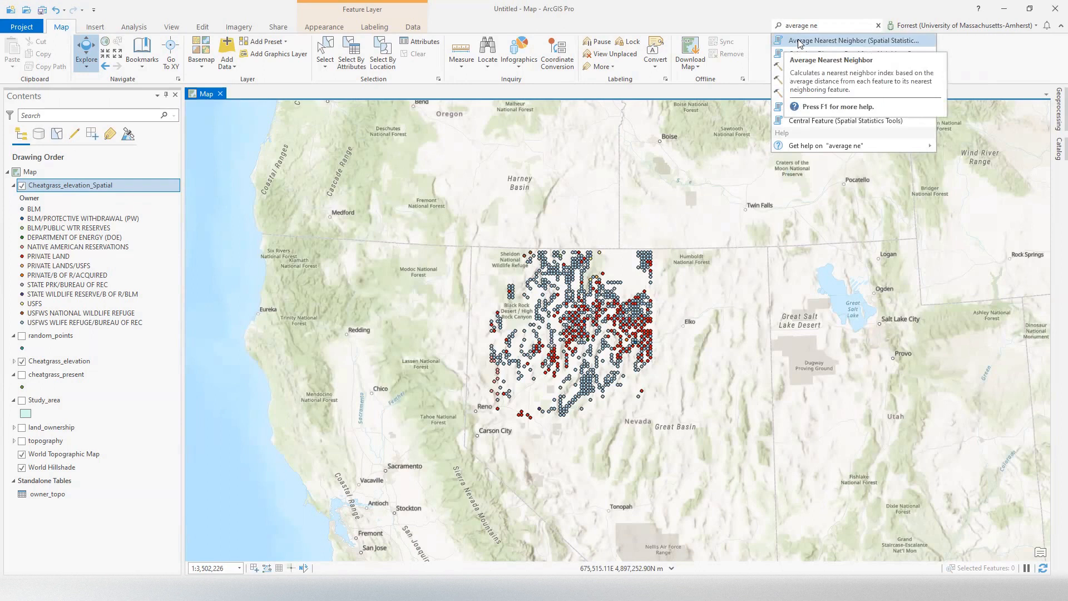
pyautogui.click(855, 40)
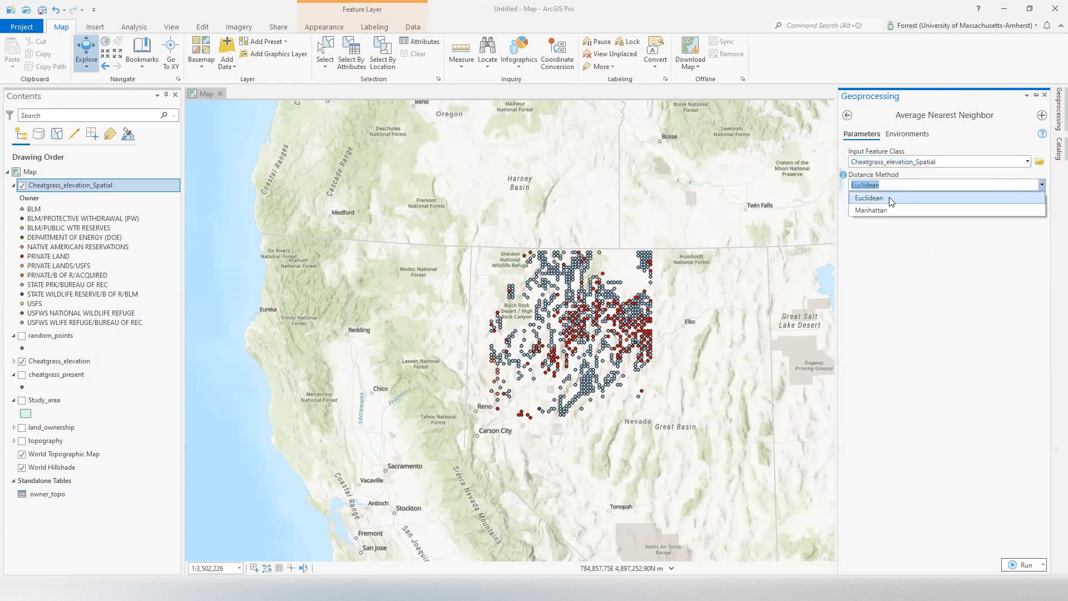
# Use Euclidean distance, enable Generate Report, and read that option's info tip.
pyautogui.click(868, 198)
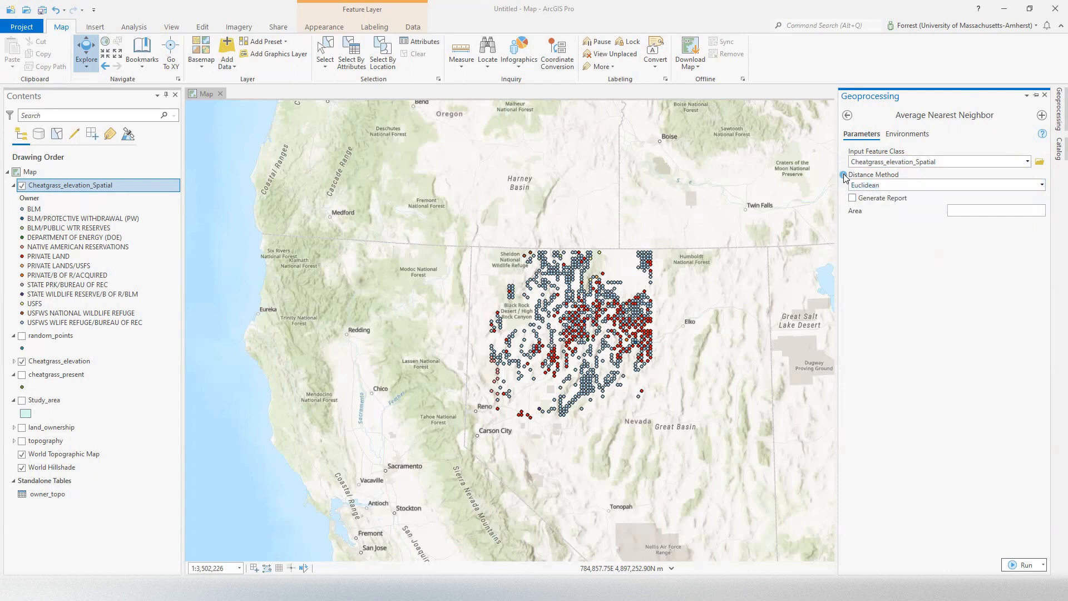
pyautogui.moveTo(845, 177)
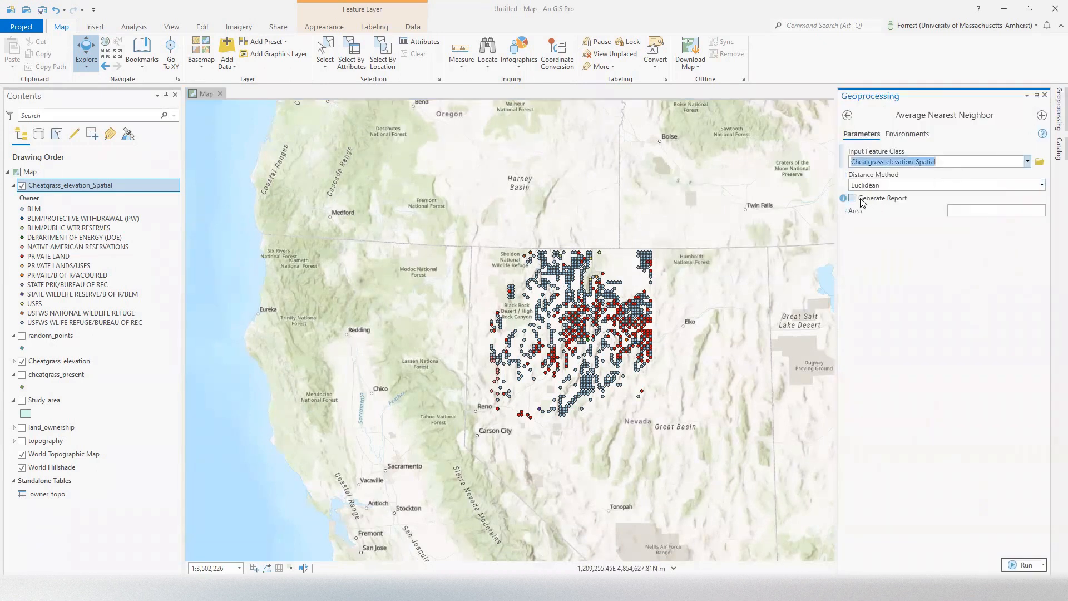
pyautogui.click(852, 199)
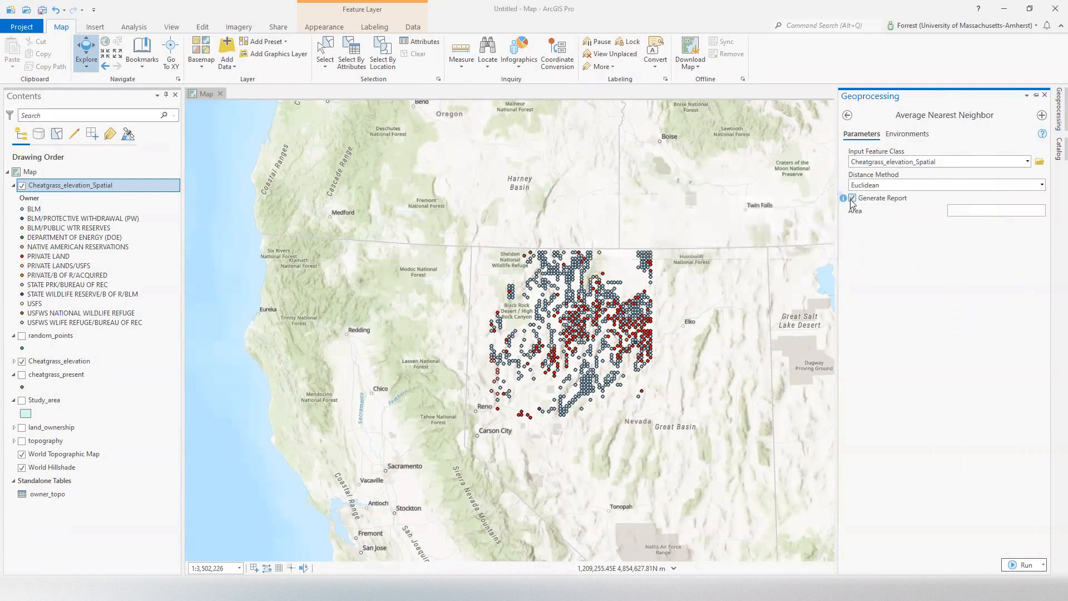
pyautogui.moveTo(844, 198)
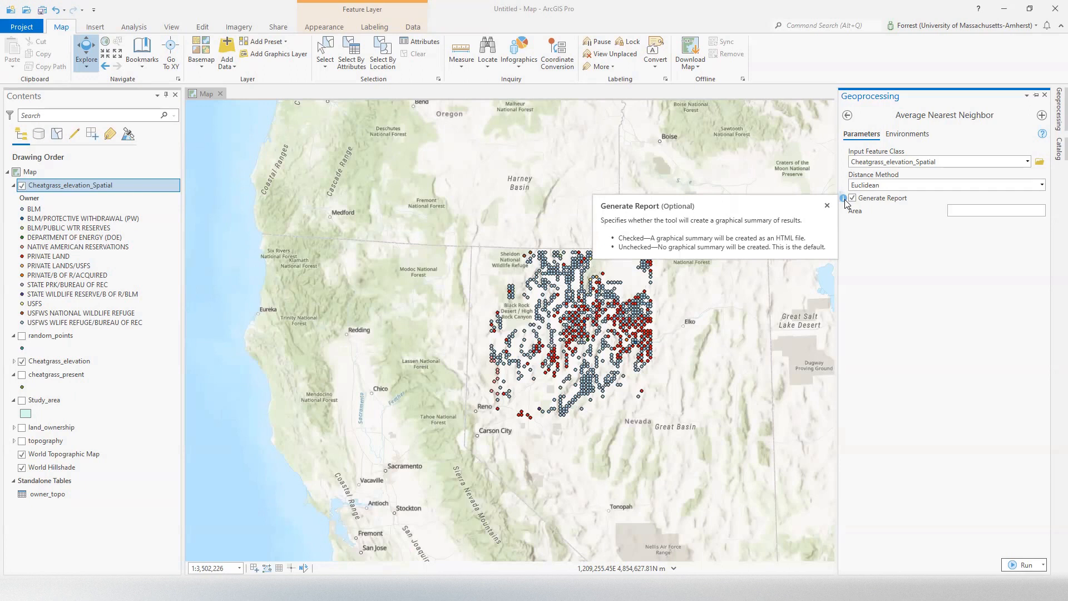
pyautogui.click(1026, 565)
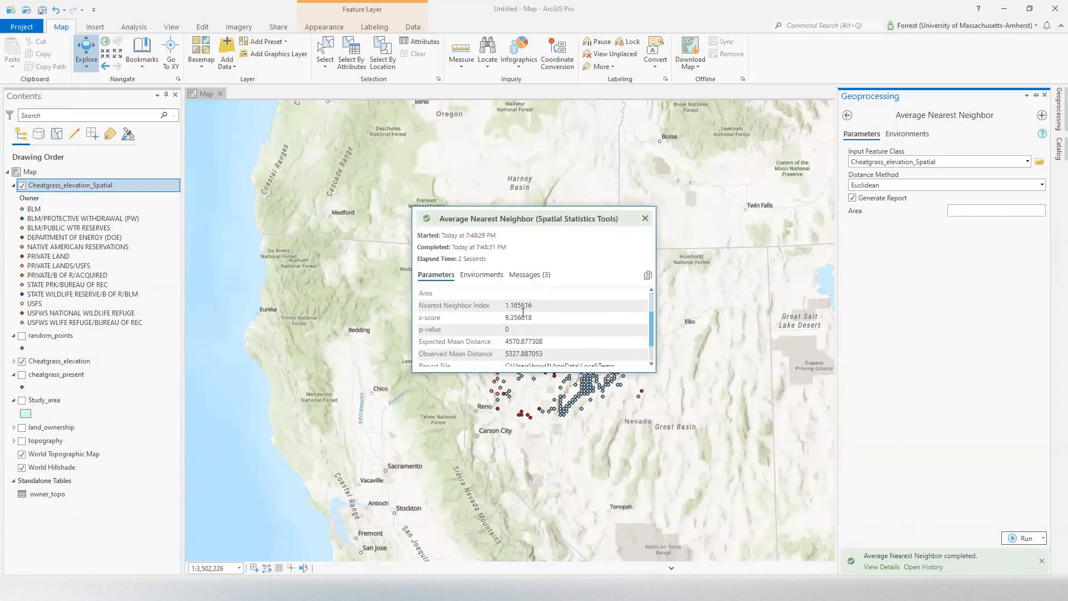
# Scroll the run details to the Report File path and mean distances (4571, 5328).
pyautogui.scroll(-3)
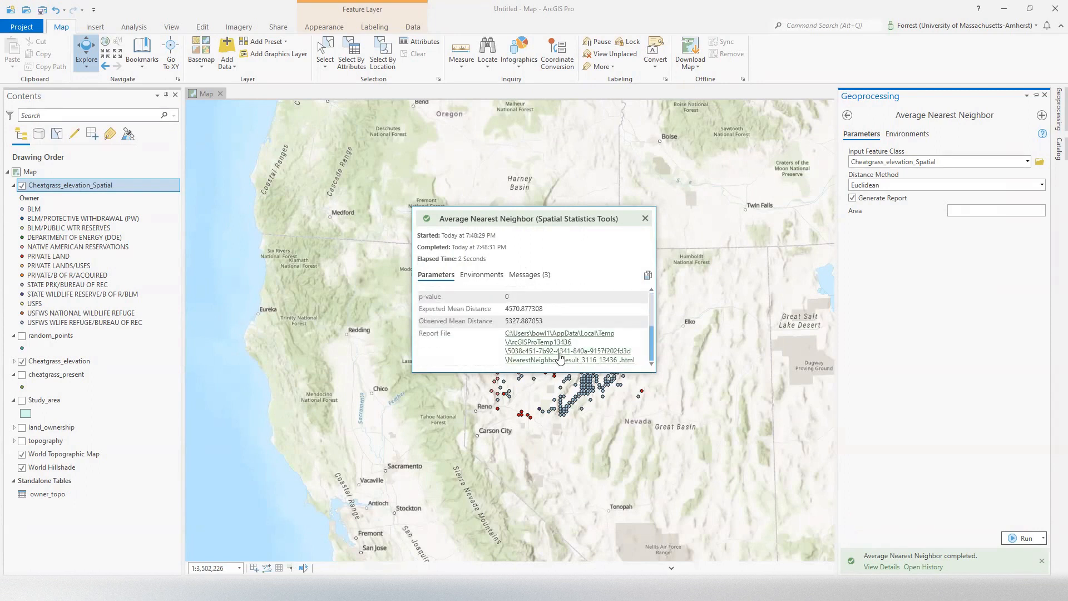
# View the HTML report showing significant dispersion (ratio 1.17), then return to ArcGIS Pro.
pyautogui.click(570, 360)
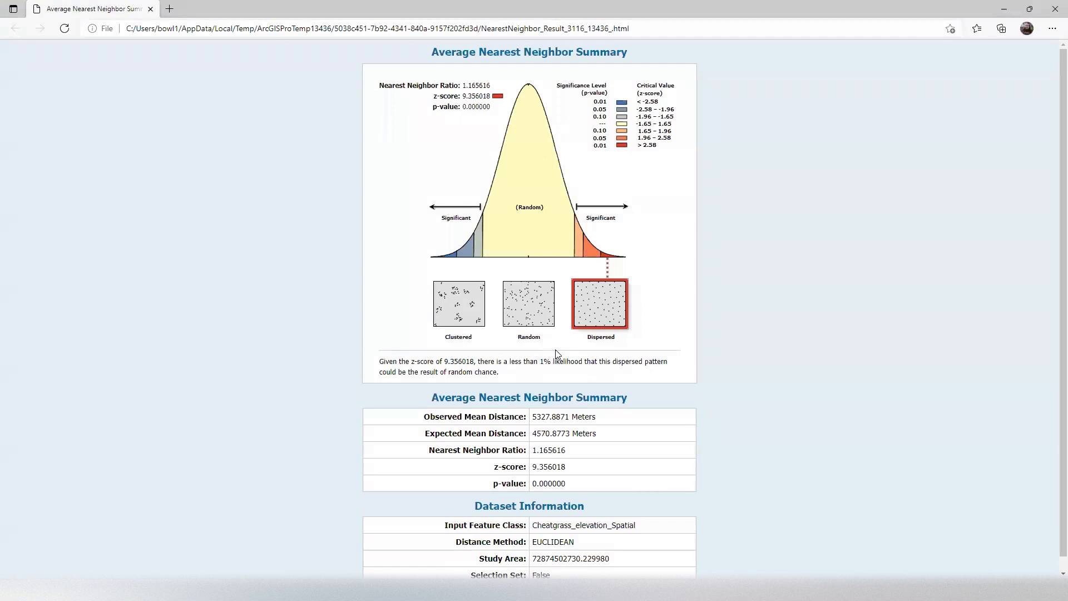
pyautogui.moveTo(603, 284)
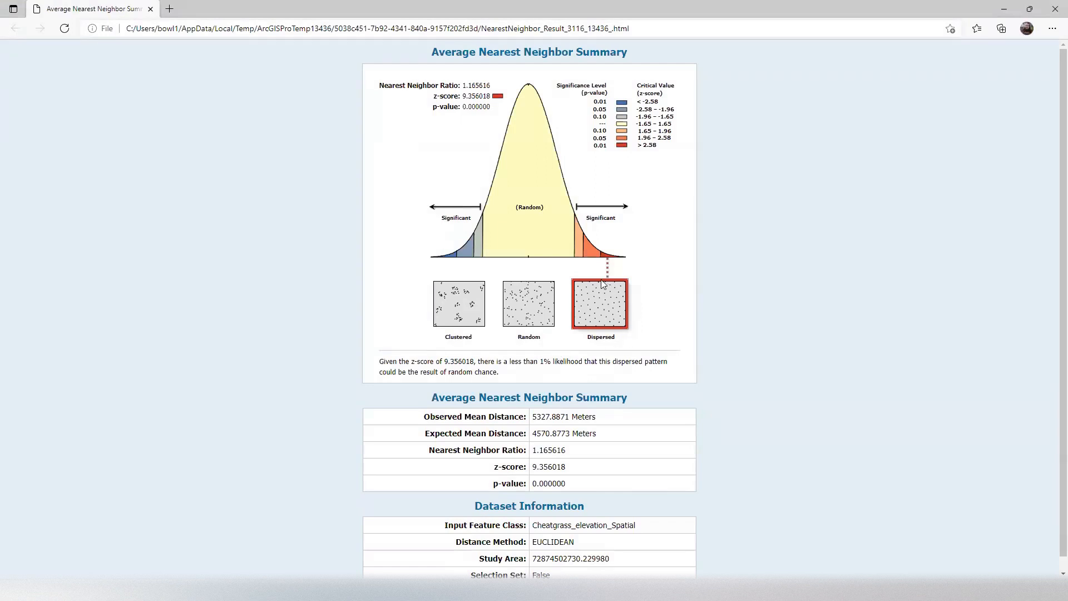
pyautogui.moveTo(596, 279)
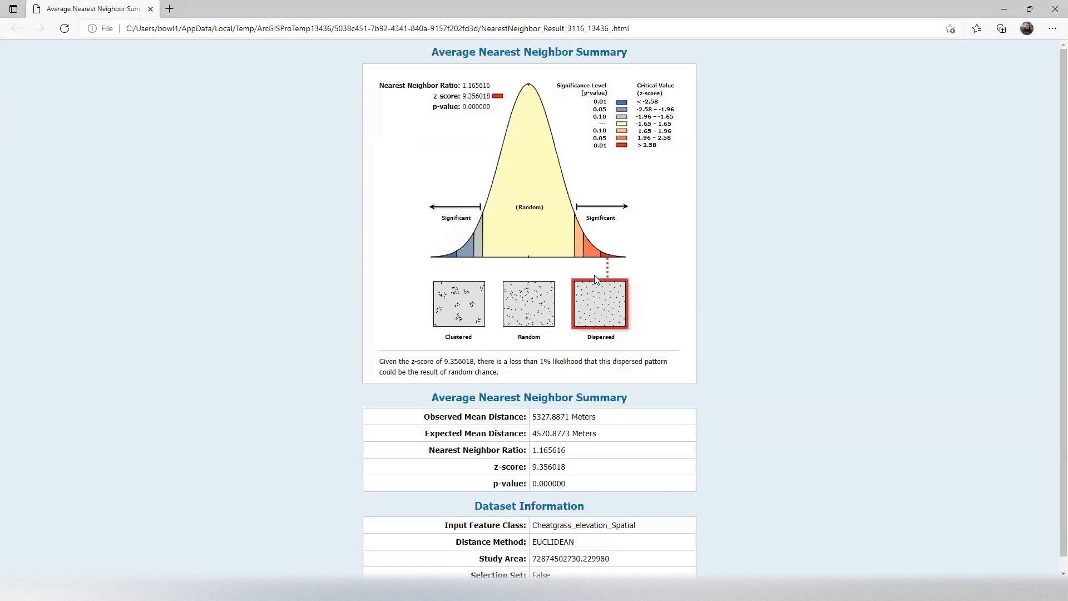
pyautogui.moveTo(578, 287)
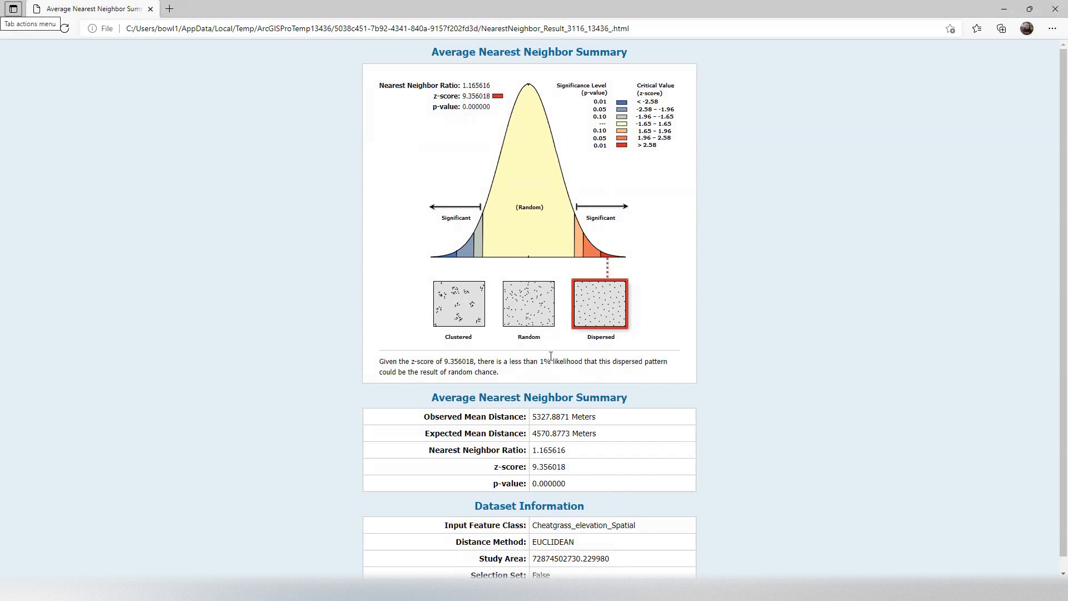
pyautogui.moveTo(552, 381)
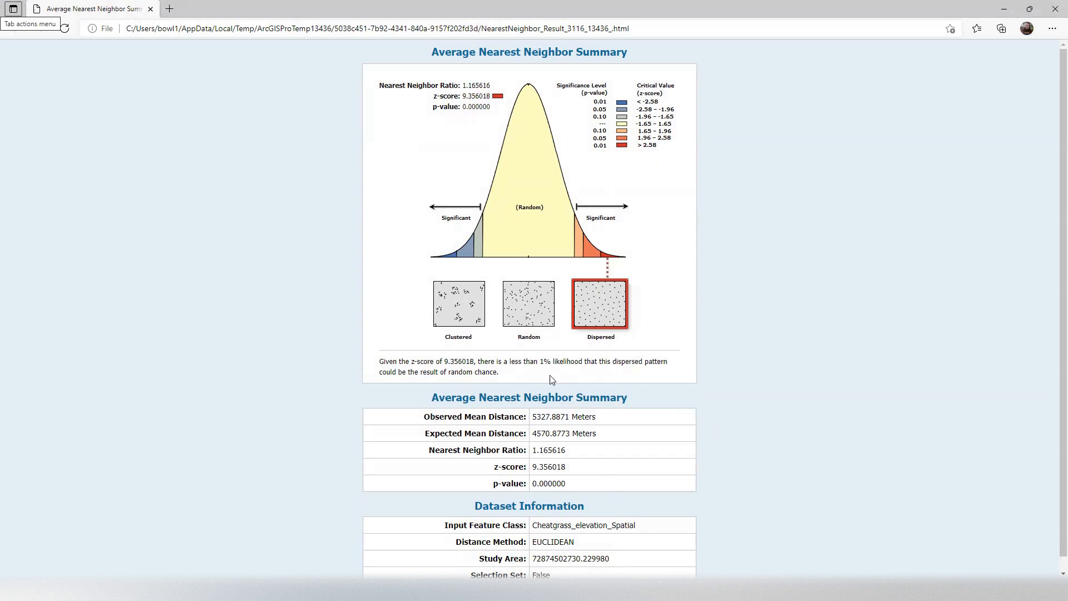
pyautogui.press('alt+tab')
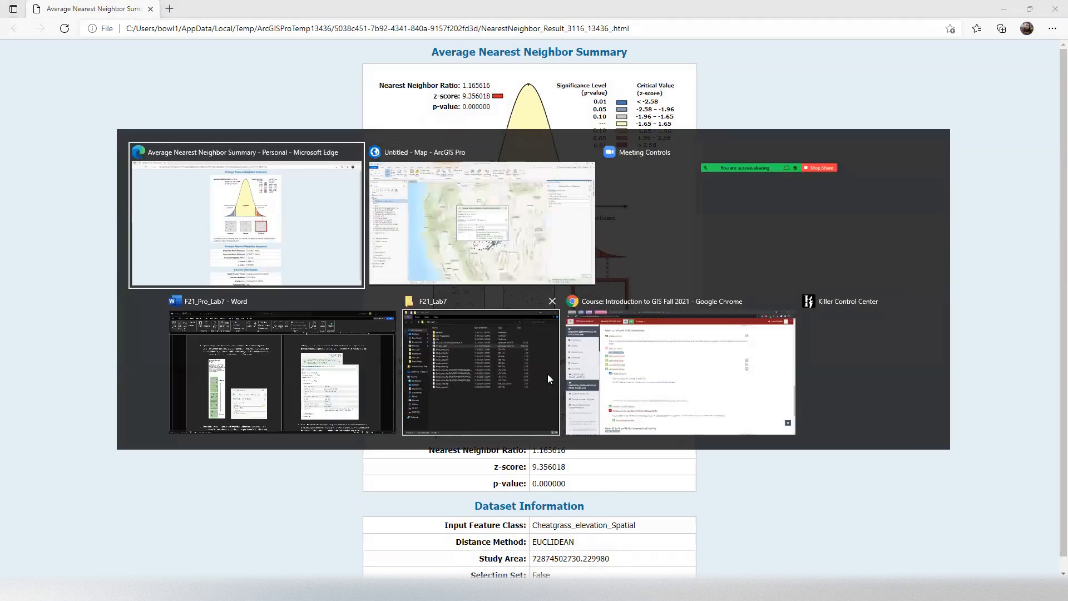
pyautogui.click(481, 225)
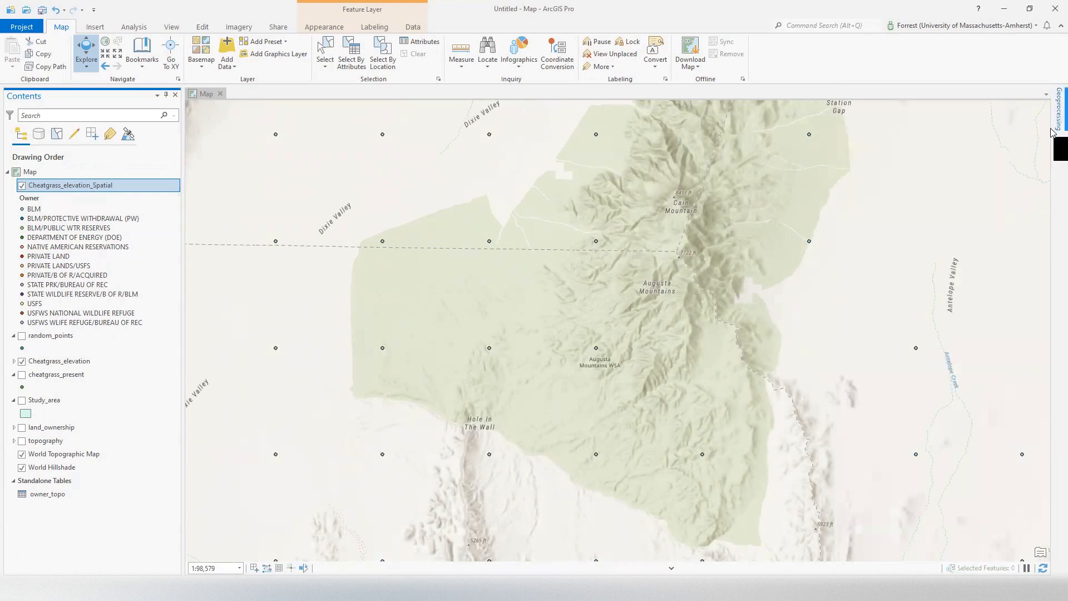
# Reopen the tool settings with Cheatgrass_elevation as input and run it again.
pyautogui.click(1027, 162)
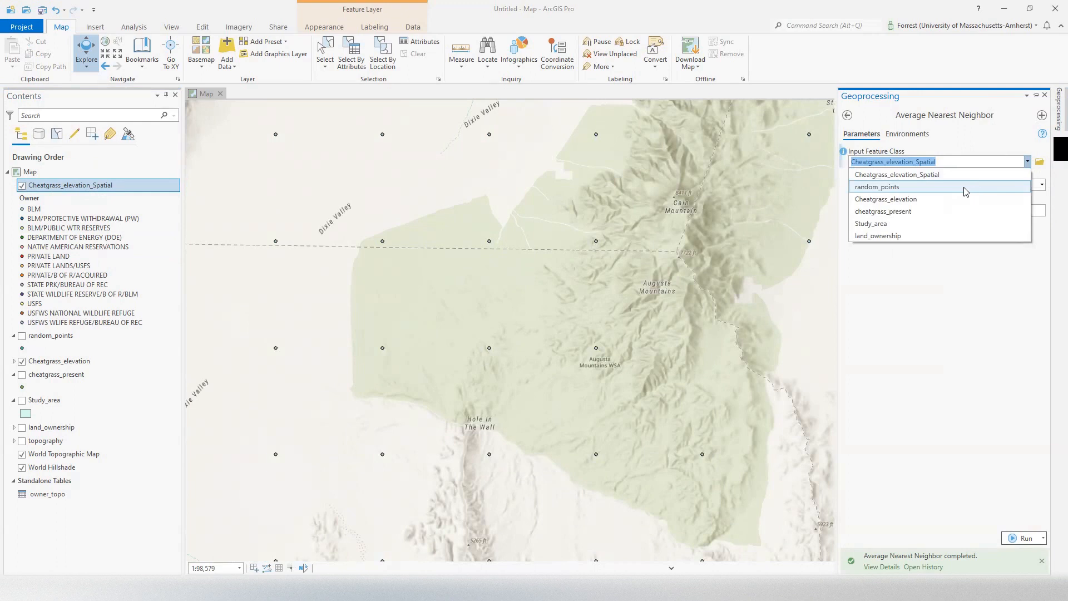
pyautogui.click(886, 199)
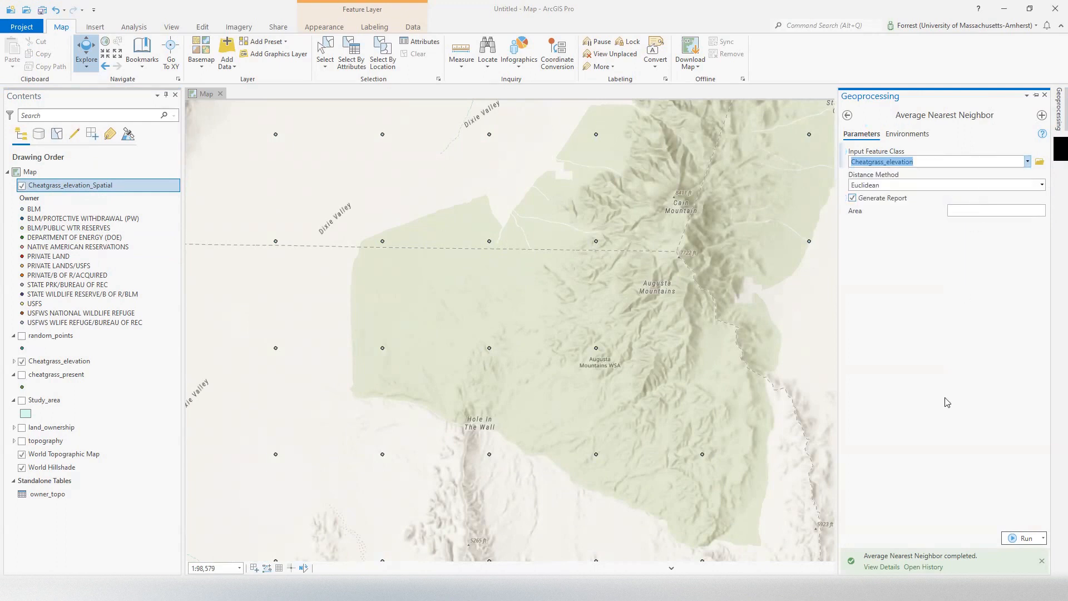
pyautogui.click(1026, 538)
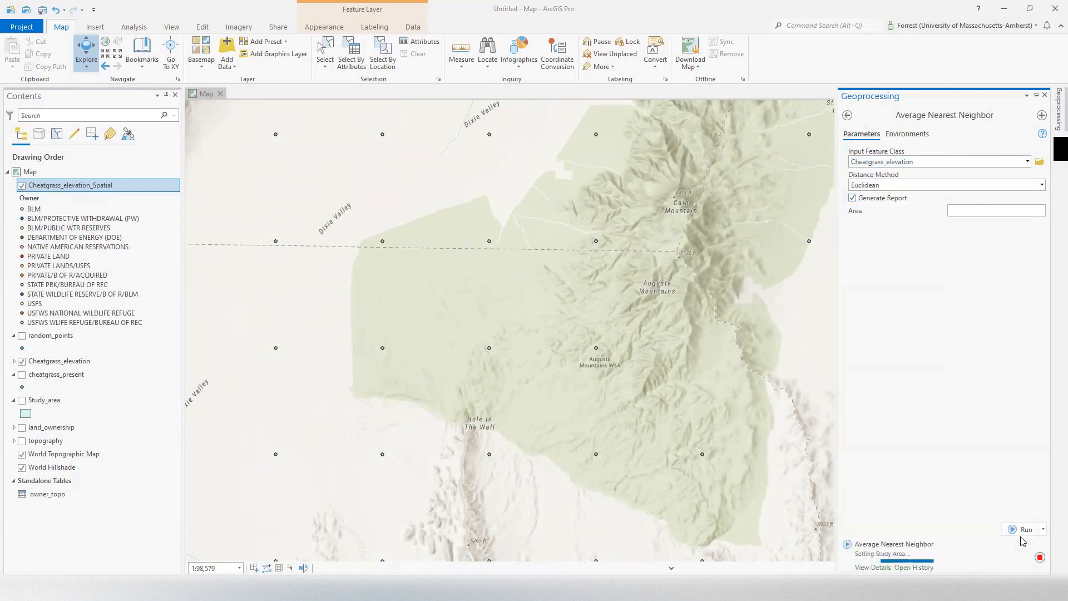
pyautogui.click(1023, 526)
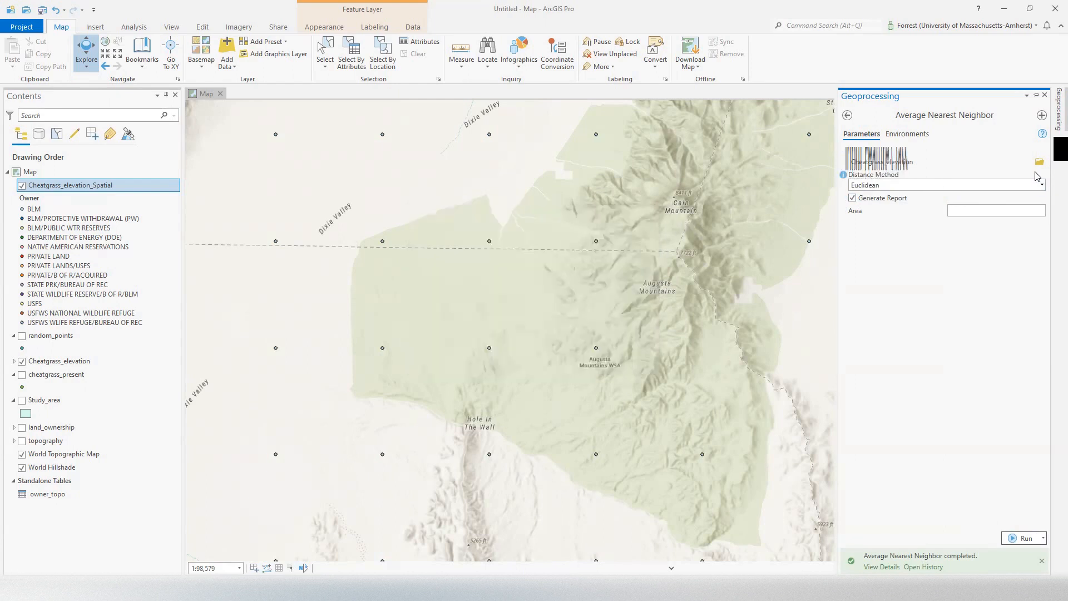
# Run the tool on random_points and open its HTML report showing a random pattern.
pyautogui.click(1027, 161)
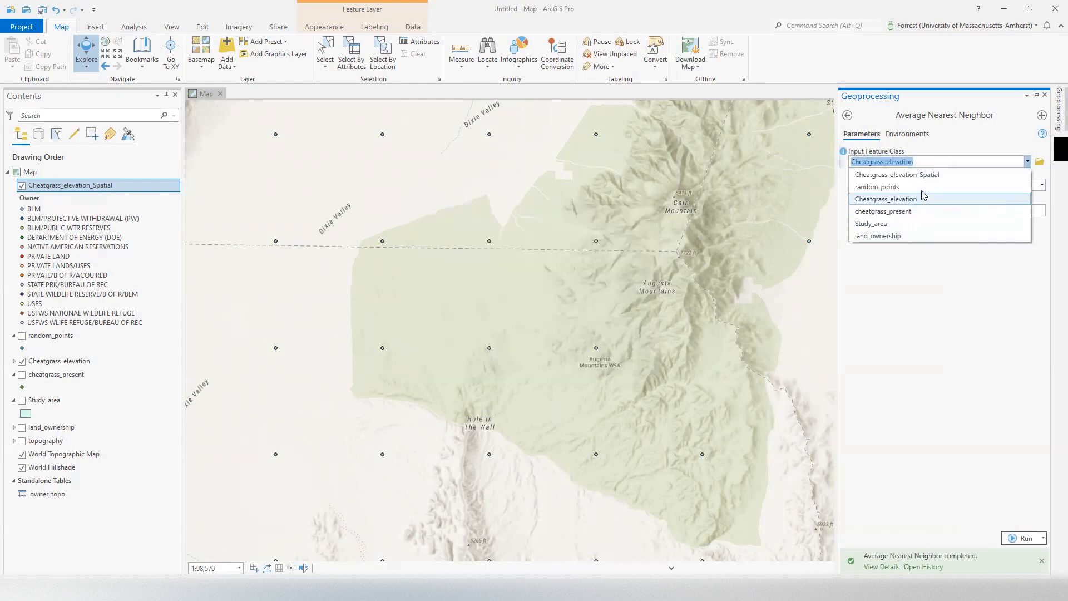
pyautogui.click(877, 186)
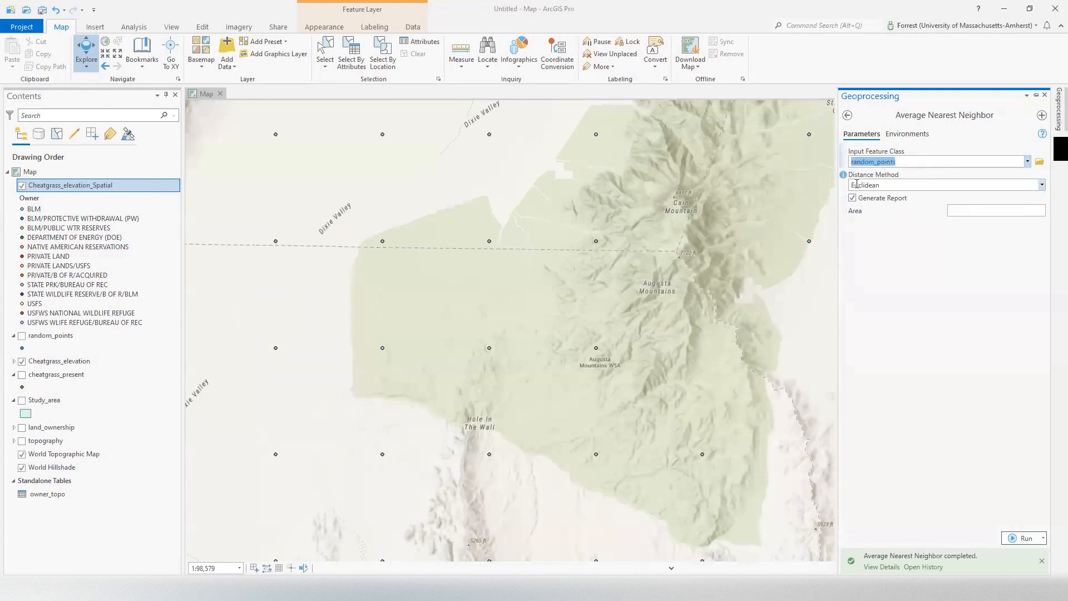
pyautogui.click(1024, 538)
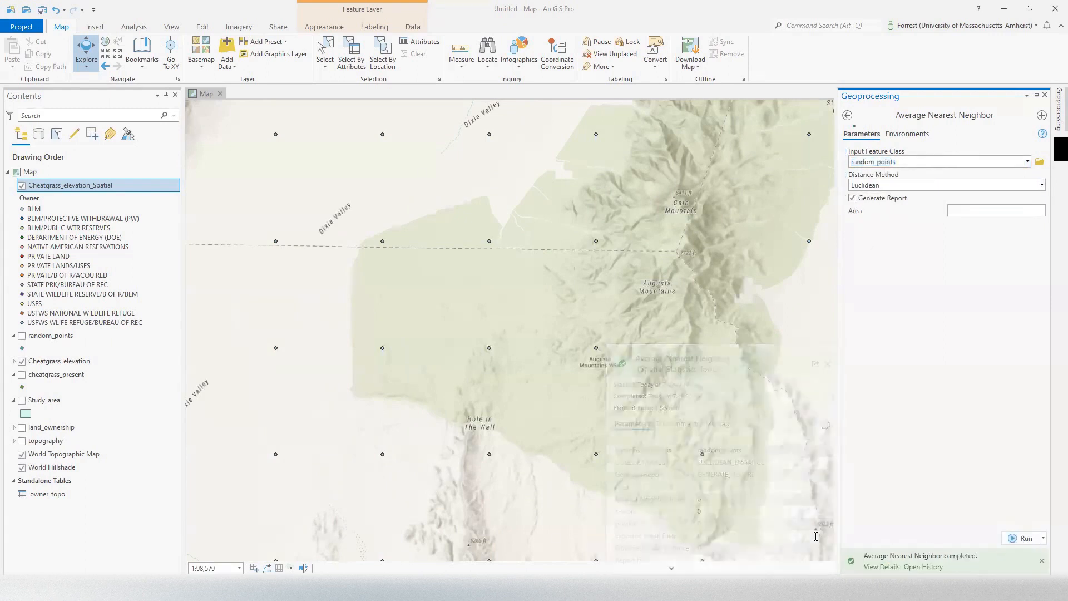
pyautogui.click(883, 566)
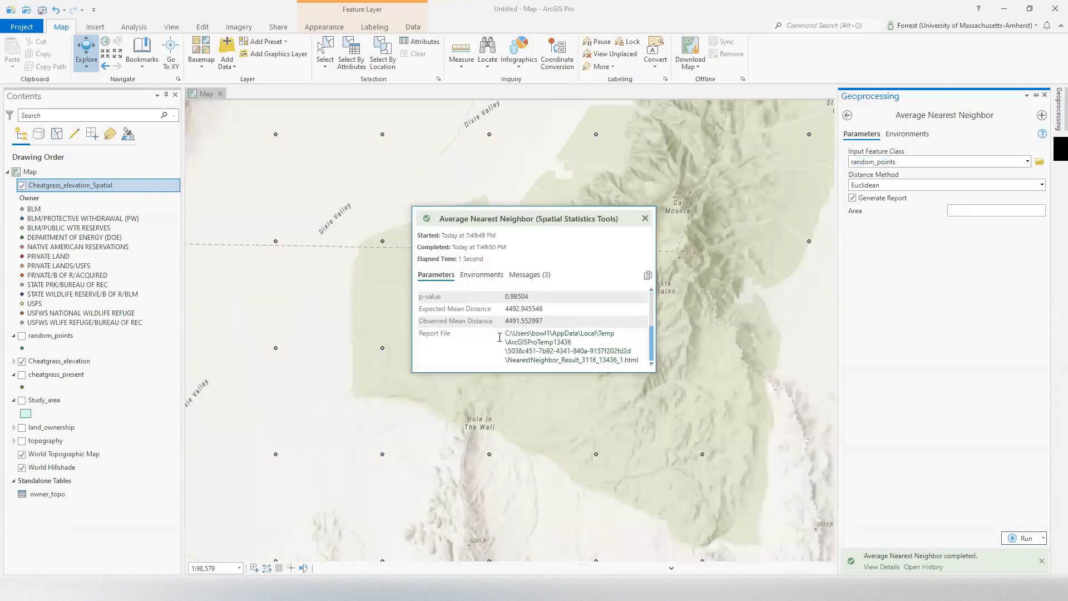
pyautogui.click(572, 346)
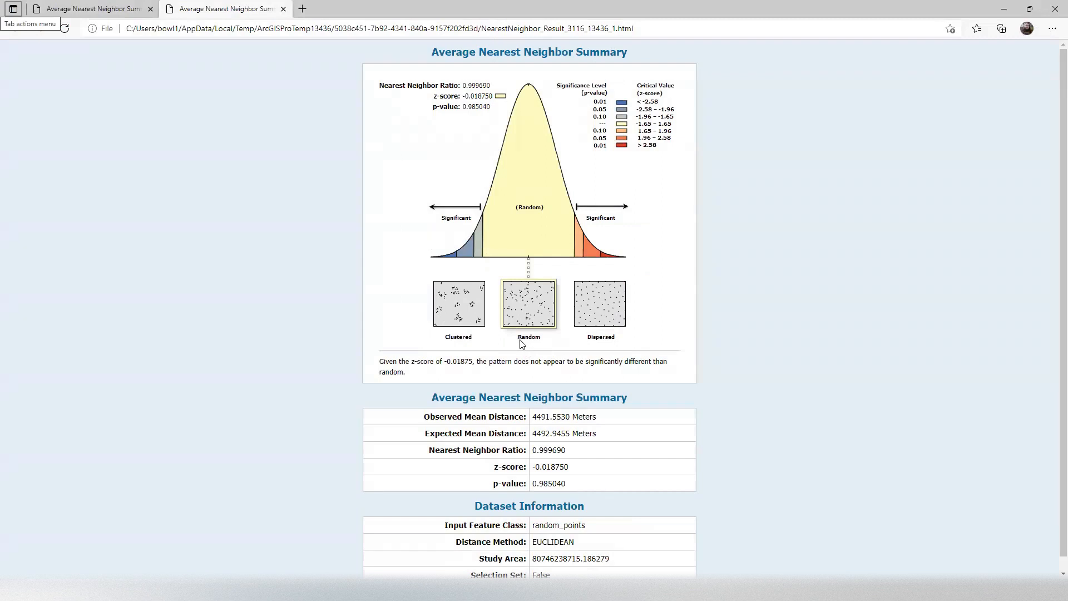